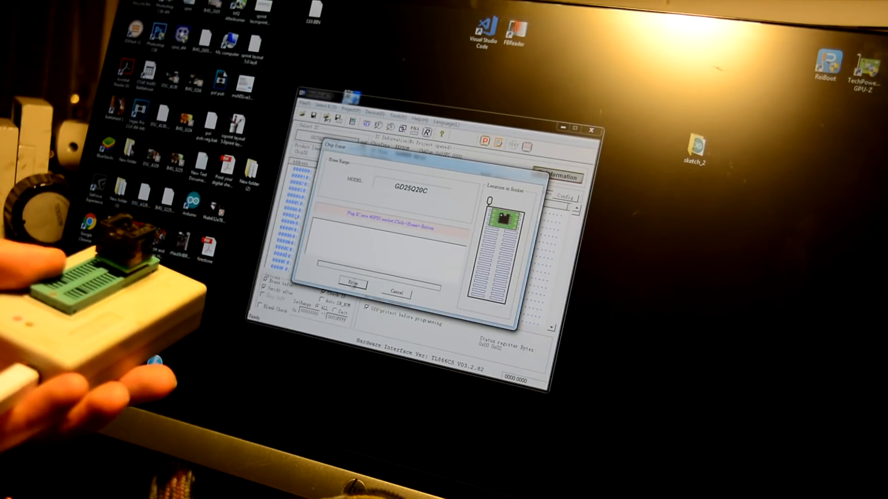
Step: Erase the GD25Q20C chip, then select the BIOS .BIN file from the Desktop
click(352, 285)
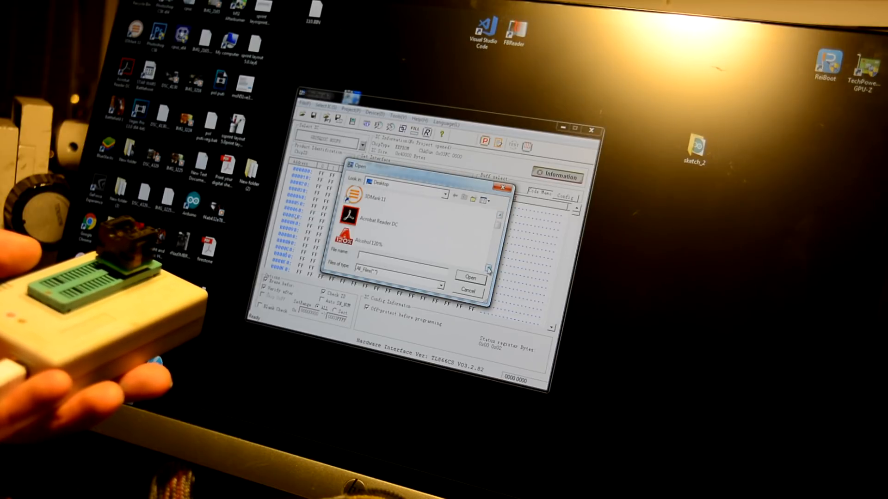
scroll(down, 3)
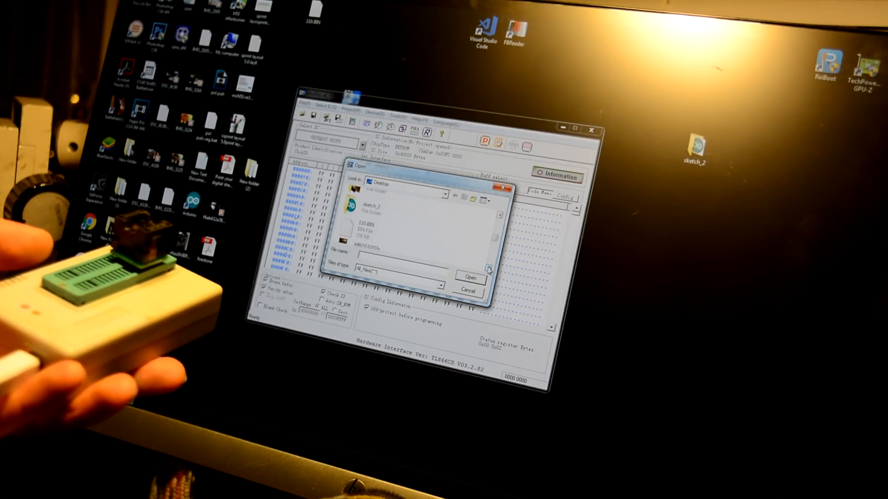
click(466, 275)
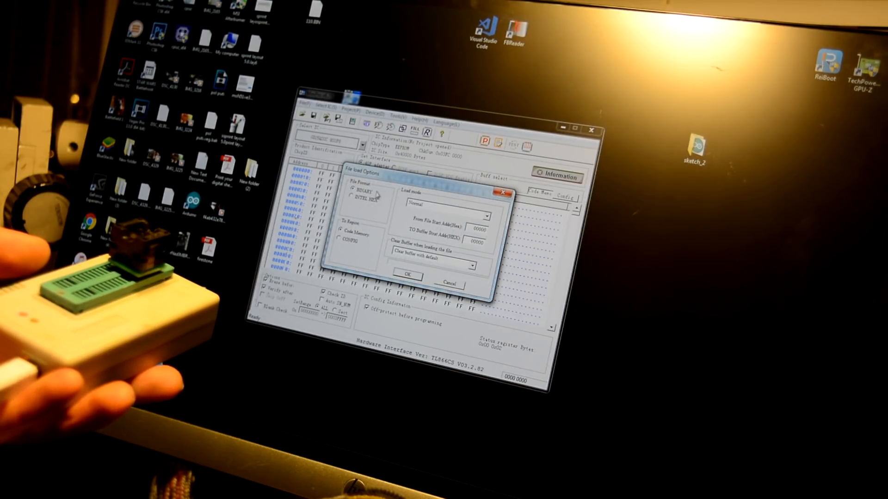
Step: Confirm the file load options and start programming the BIOS onto the GD25Q20C
click(407, 277)
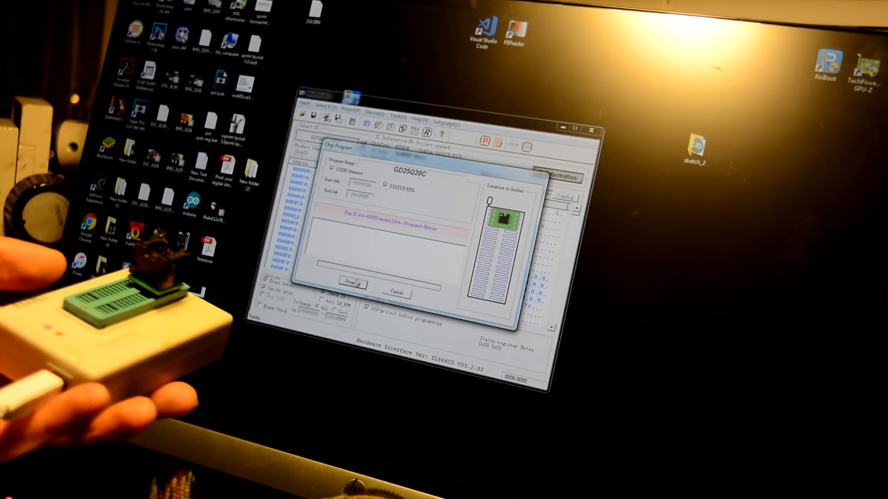
click(350, 285)
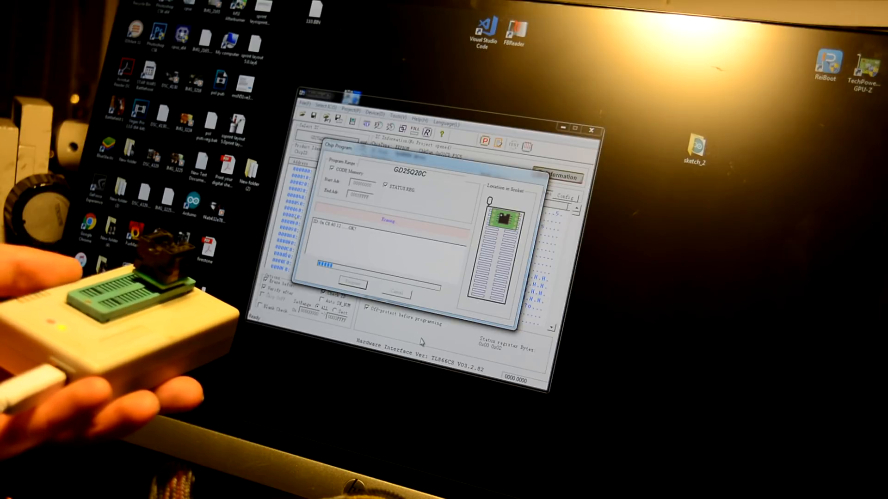